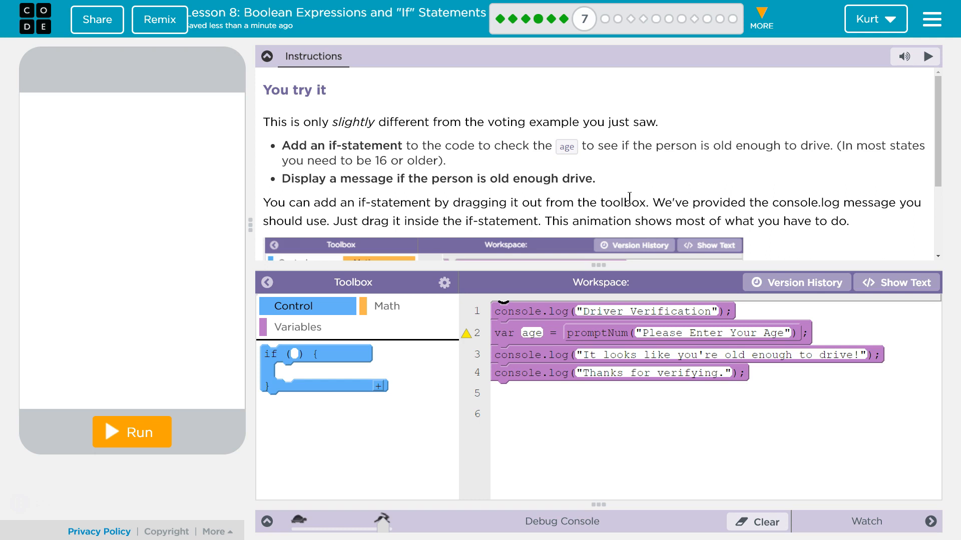
{"action": "mouse_move", "coordinate": [508, 55]}
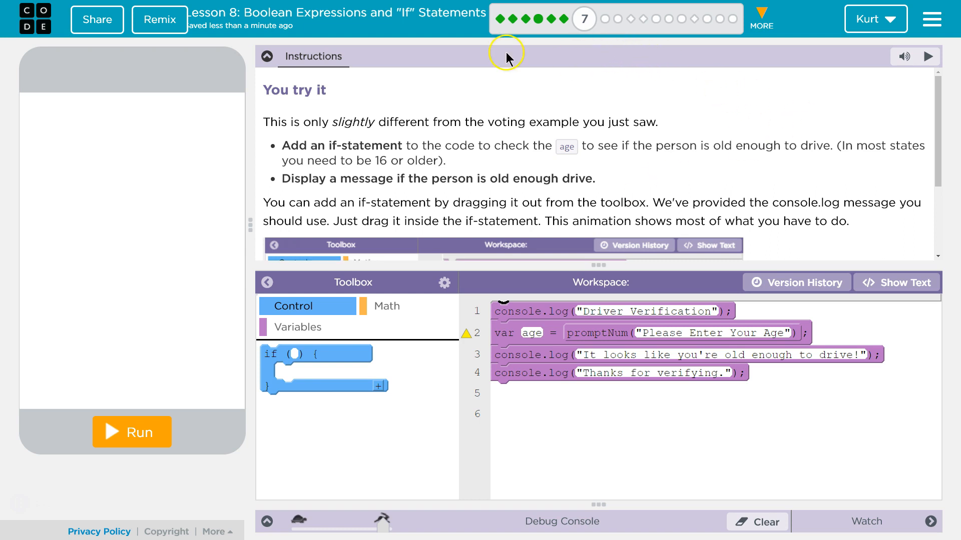
{"action": "mouse_move", "coordinate": [504, 101]}
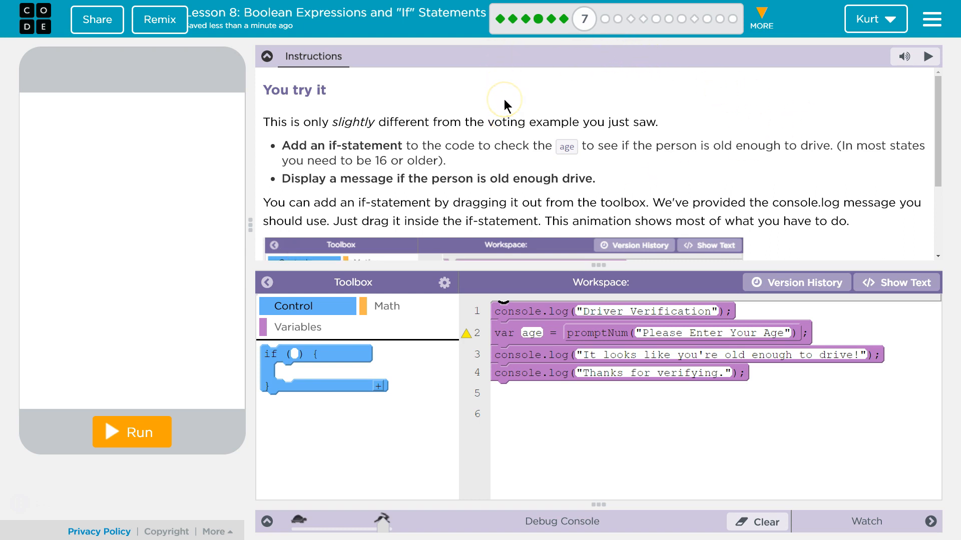
{"action": "mouse_move", "coordinate": [501, 123]}
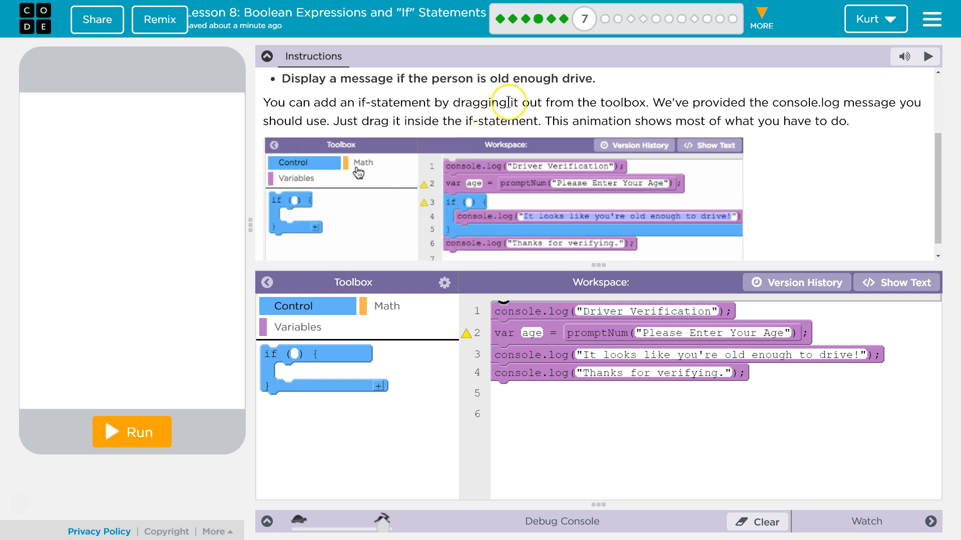
Add an if block after the age prompt and move the driving and thanks console.log messages inside it
{"action": "left_click", "coordinate": [362, 163]}
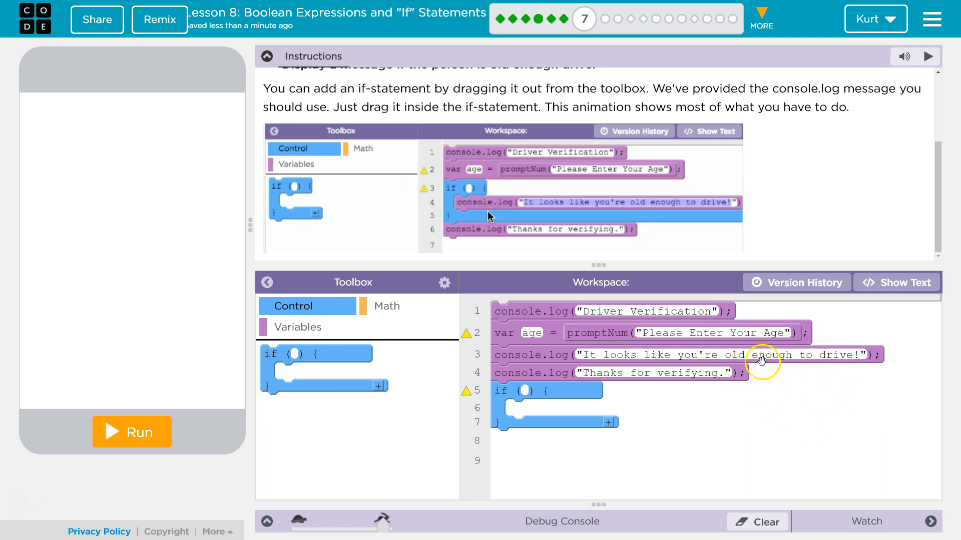
{"action": "left_click", "coordinate": [362, 148]}
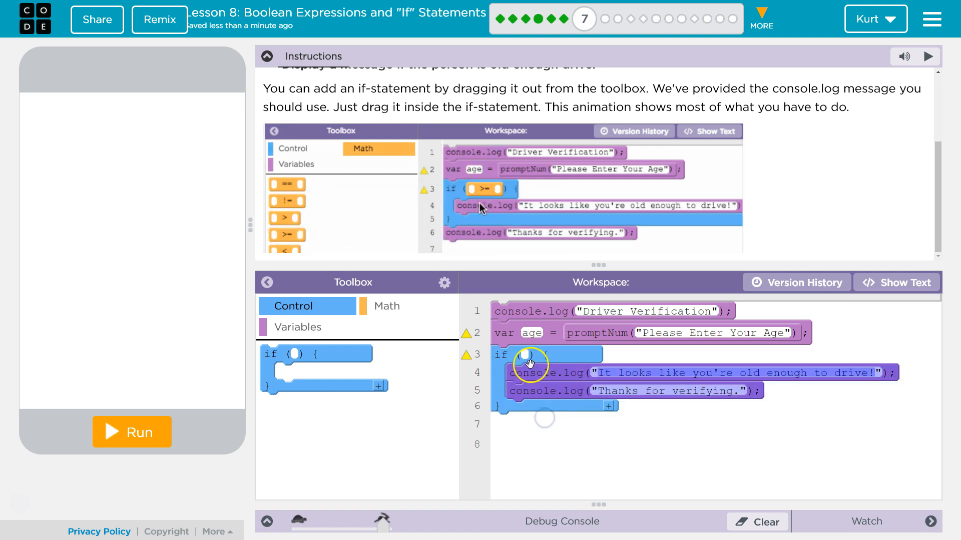
{"action": "mouse_move", "coordinate": [505, 384]}
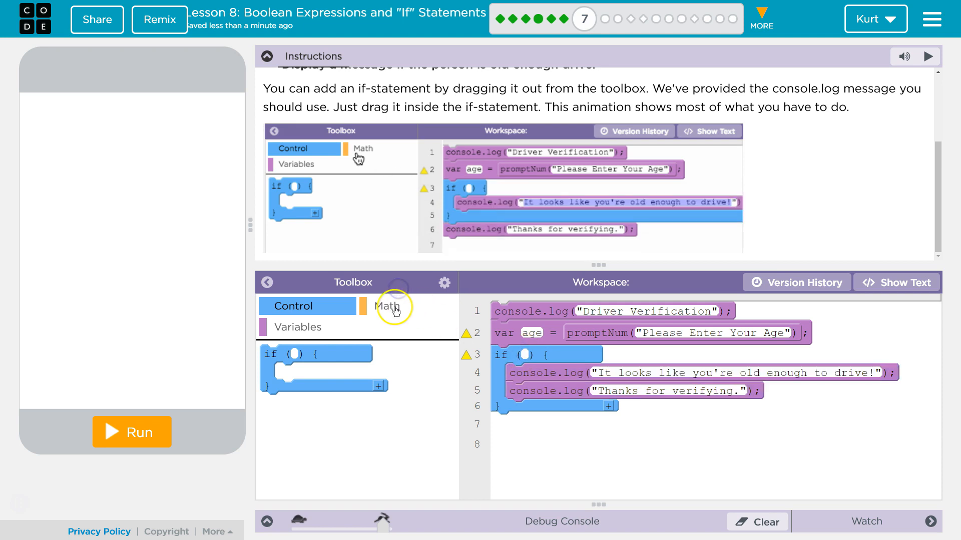
{"action": "left_click", "coordinate": [384, 306]}
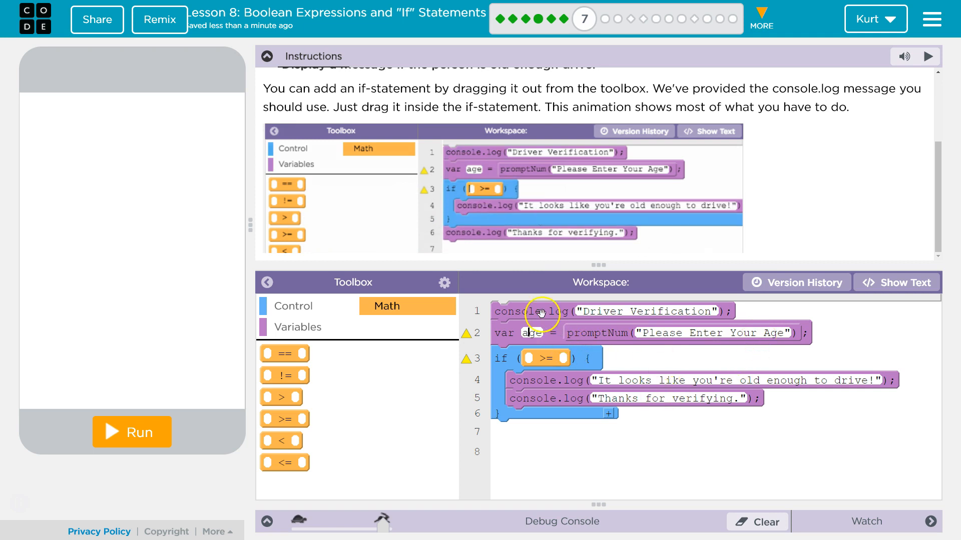
Fill the if condition with the comparison age >= 16
{"action": "left_click", "coordinate": [291, 148]}
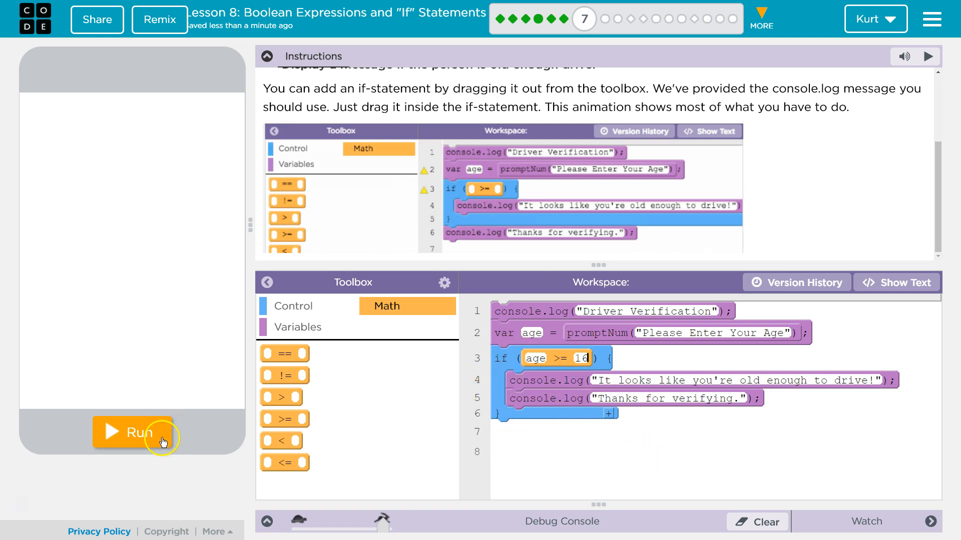
Run the program, answer the age prompt with 31, and see the verification, driving and thanks messages logged
{"action": "left_click", "coordinate": [132, 432]}
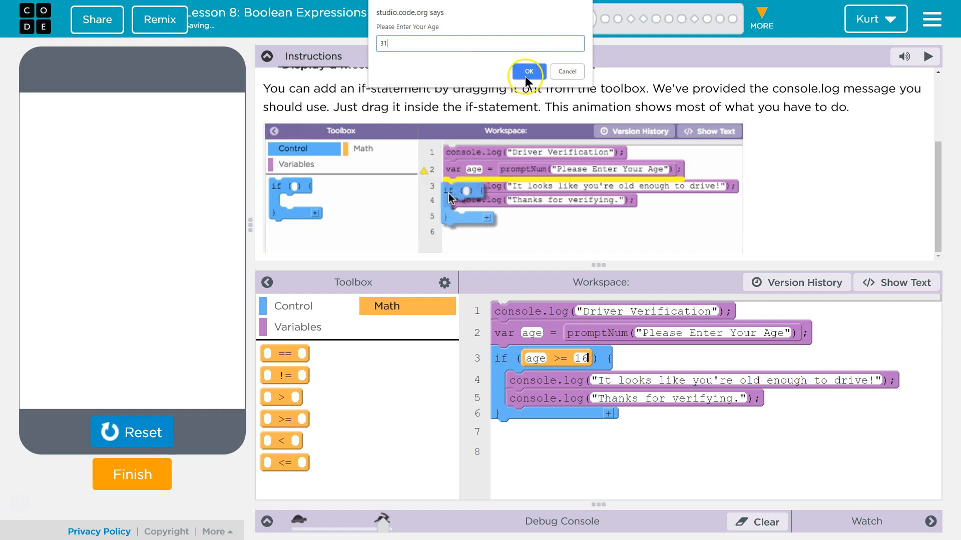
{"action": "left_click", "coordinate": [528, 71]}
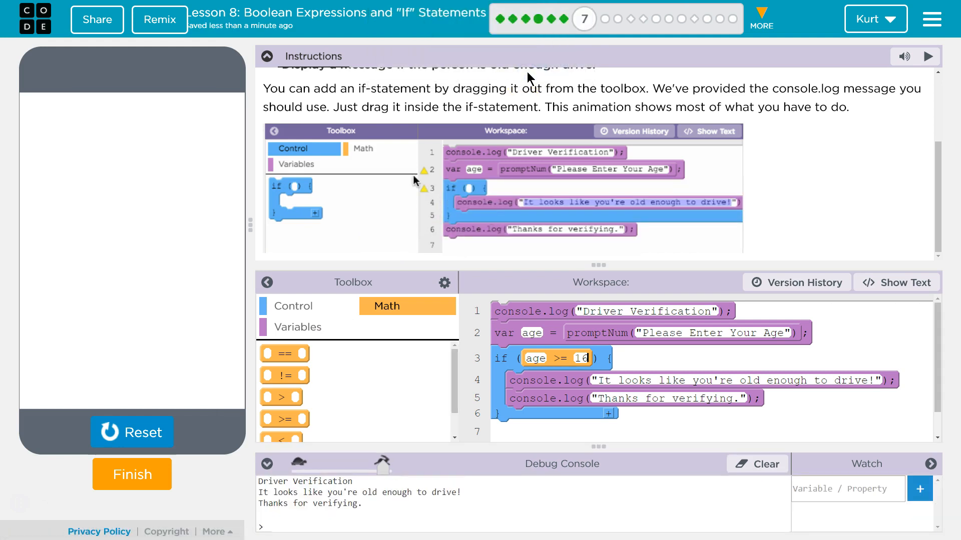
{"action": "left_click", "coordinate": [362, 148]}
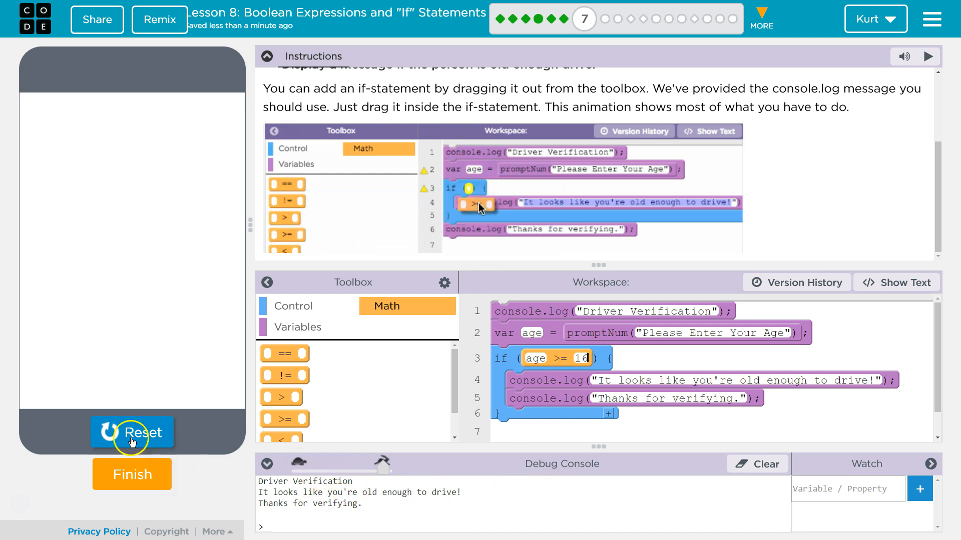
Rerun with age 8 so only the verification message appears, without the driving message
{"action": "left_click", "coordinate": [132, 433]}
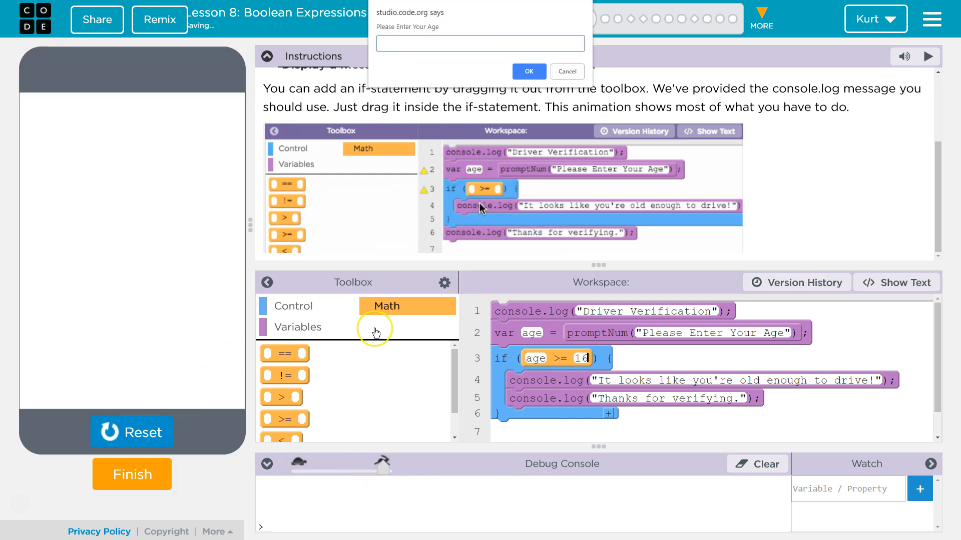
{"action": "type", "text": "8"}
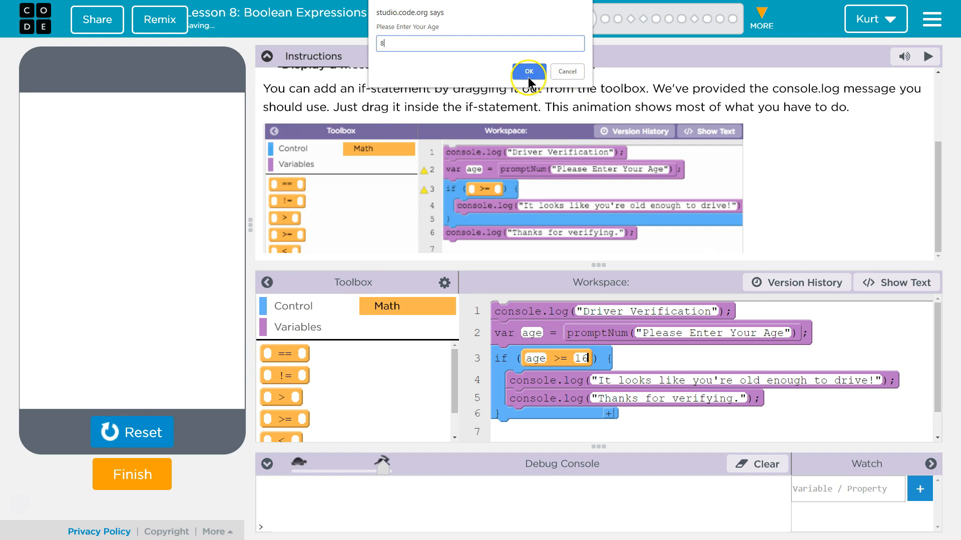
{"action": "left_click", "coordinate": [529, 71]}
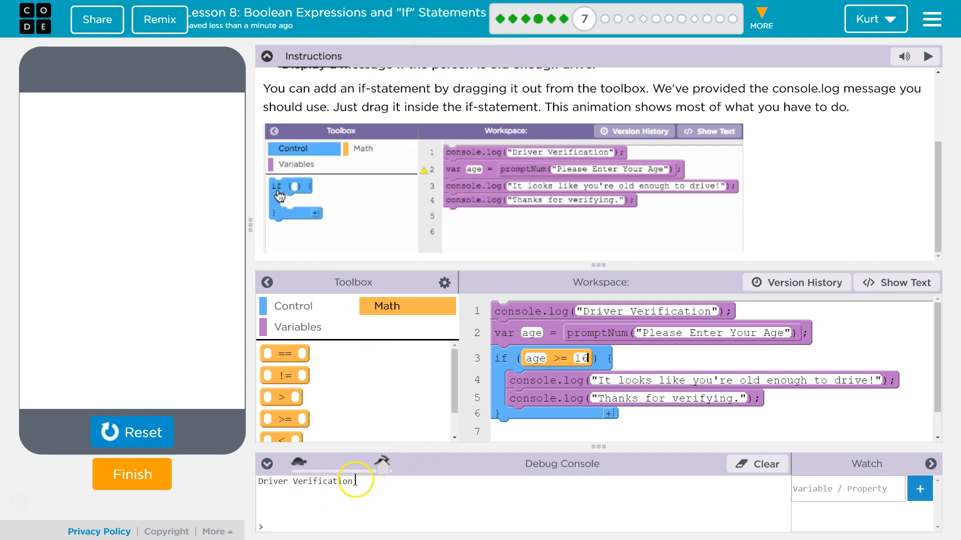